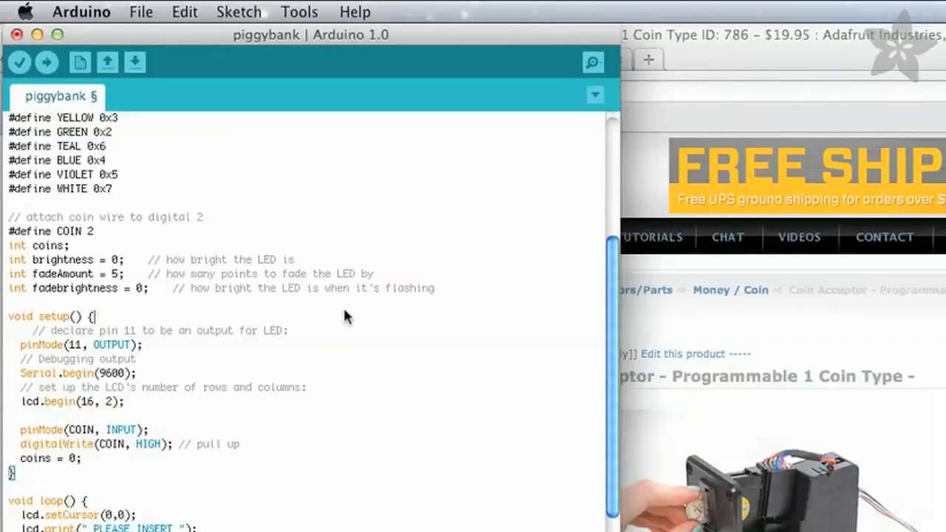
- Select the int declarations for brightness, fadeAmount and fadebrightness in the piggybank sketch
{"action": "left_click_drag", "start_coordinate": [7, 260], "coordinate": [434, 288]}
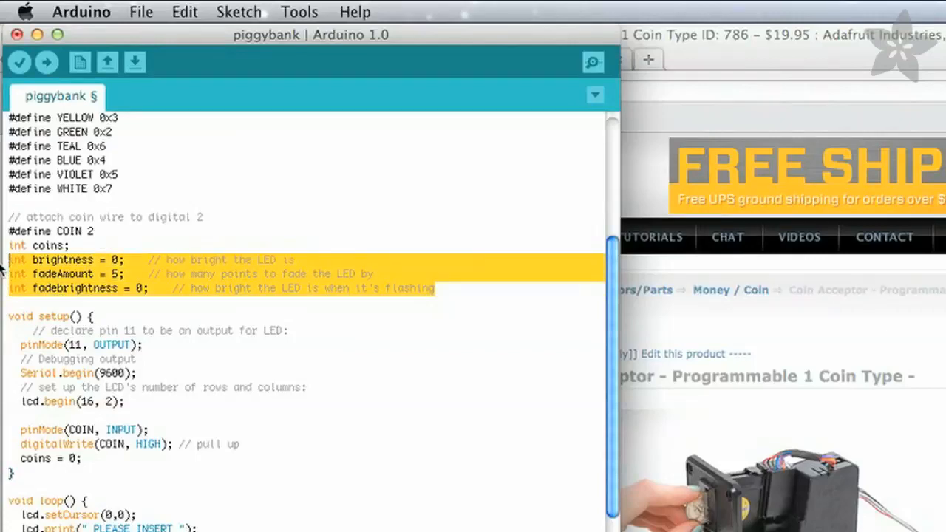